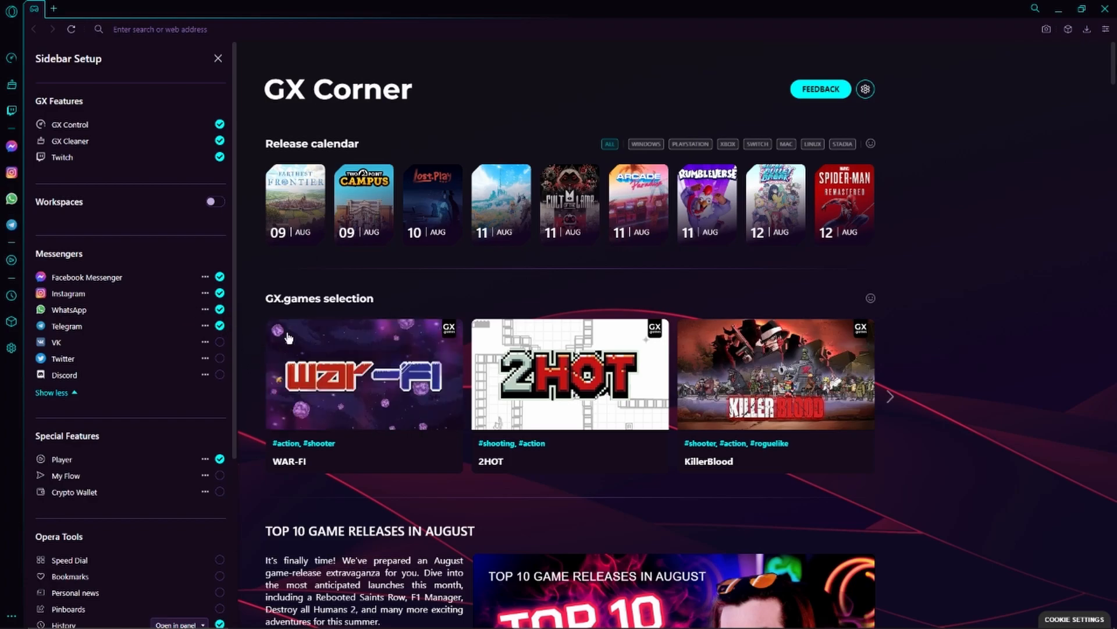
- Close the Sidebar Setup panel, leaving WhatsApp and Telegram enabled in the sidebar
click(218, 58)
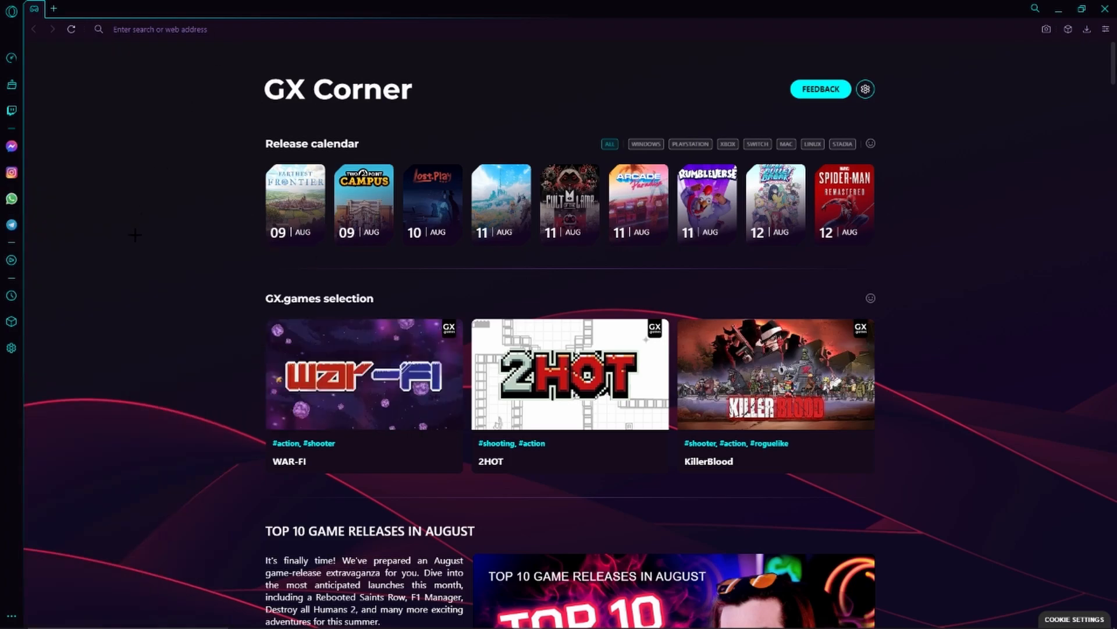
mouse_move(114, 211)
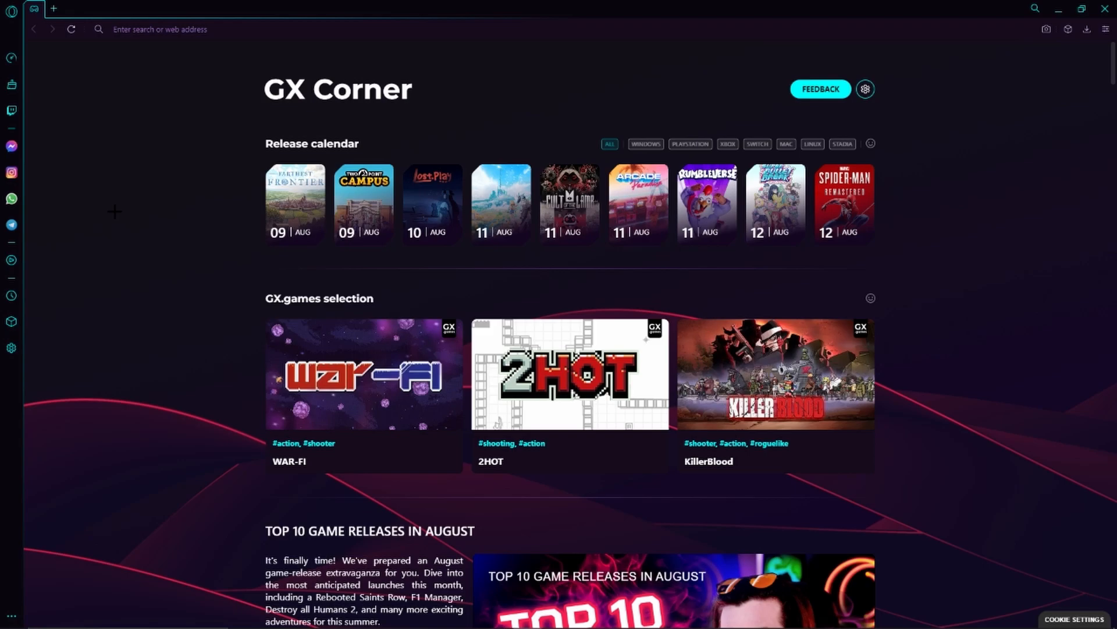
mouse_move(11, 198)
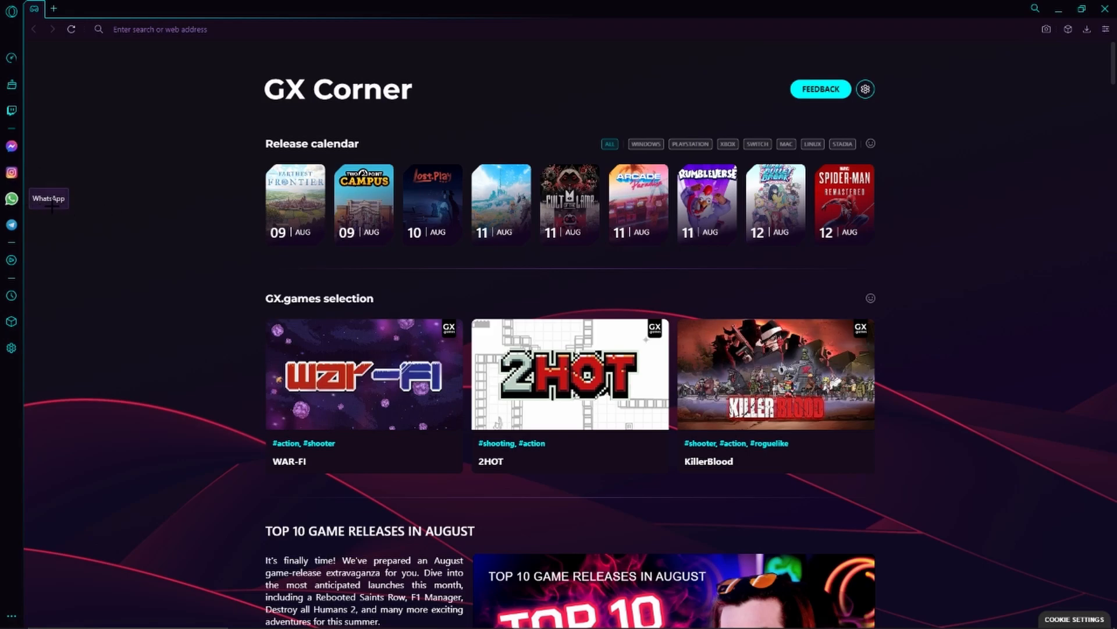
mouse_move(75, 215)
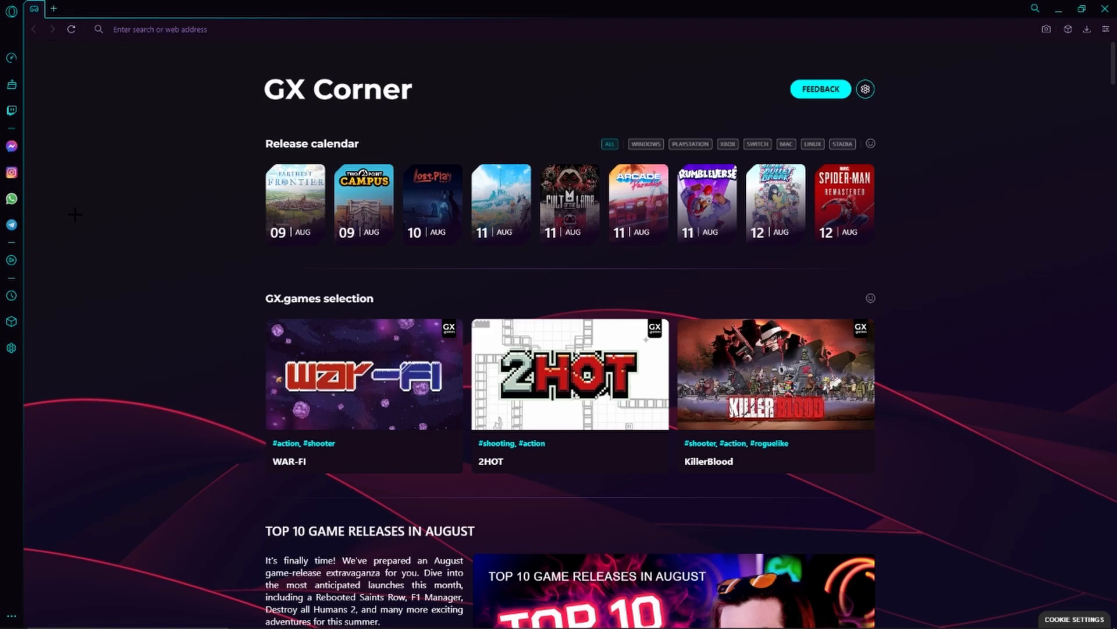
mouse_move(12, 198)
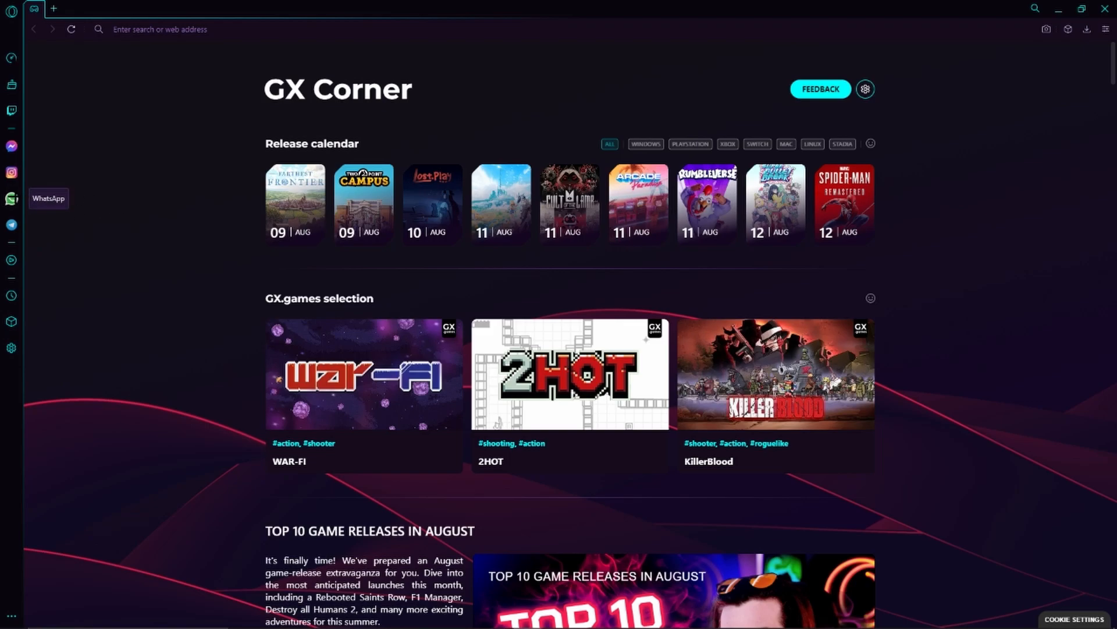
- Open the WhatsApp sidebar panel to show the WhatsApp Web QR code login page
click(12, 198)
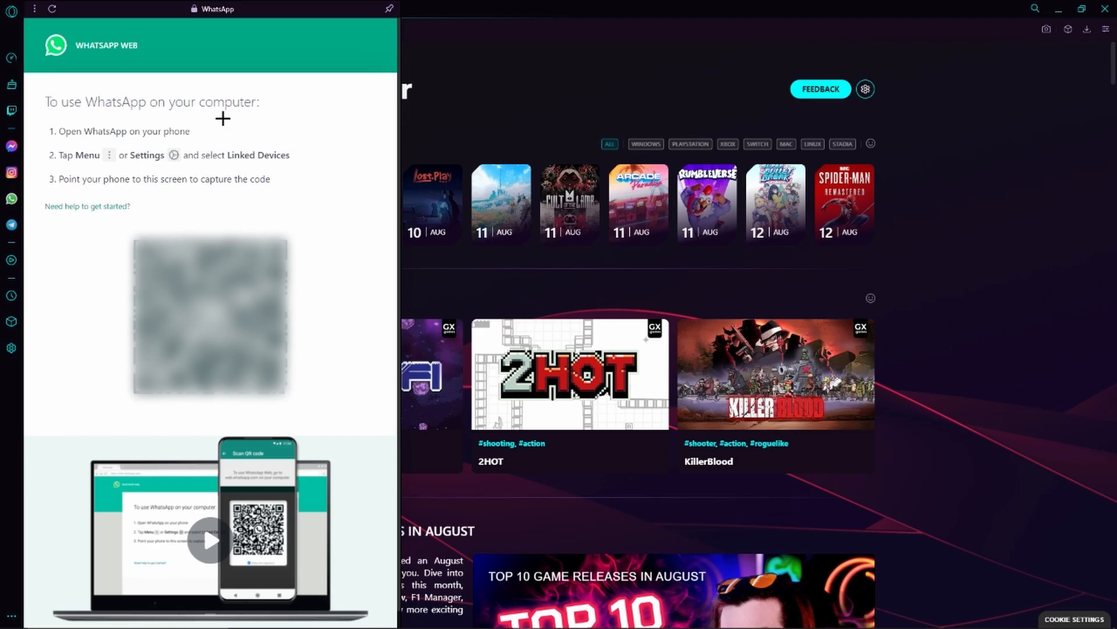
mouse_move(223, 118)
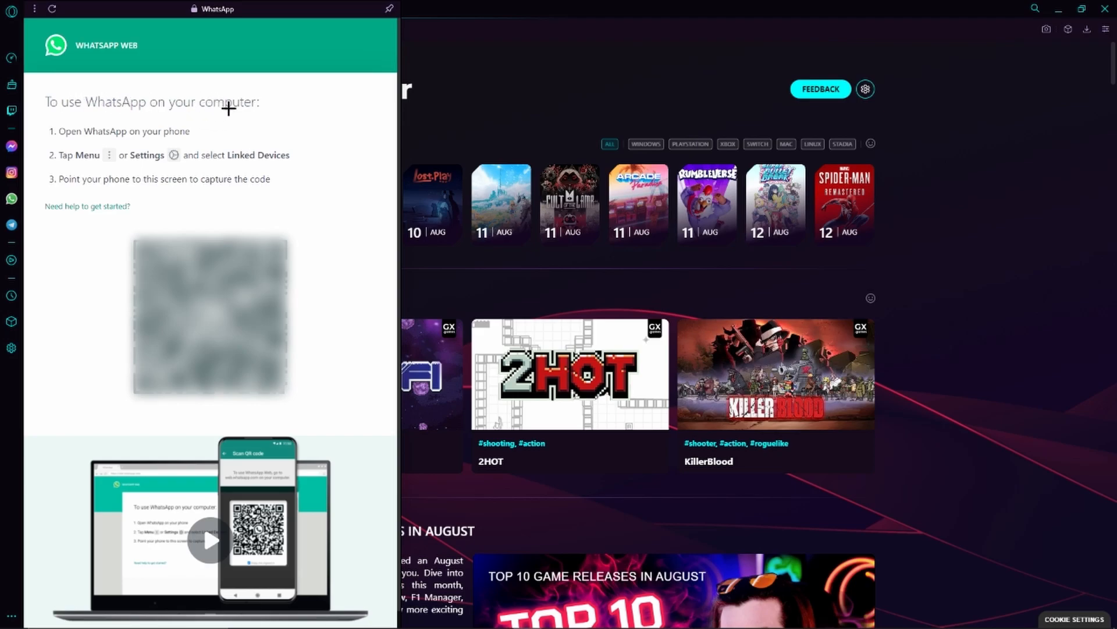
mouse_move(161, 132)
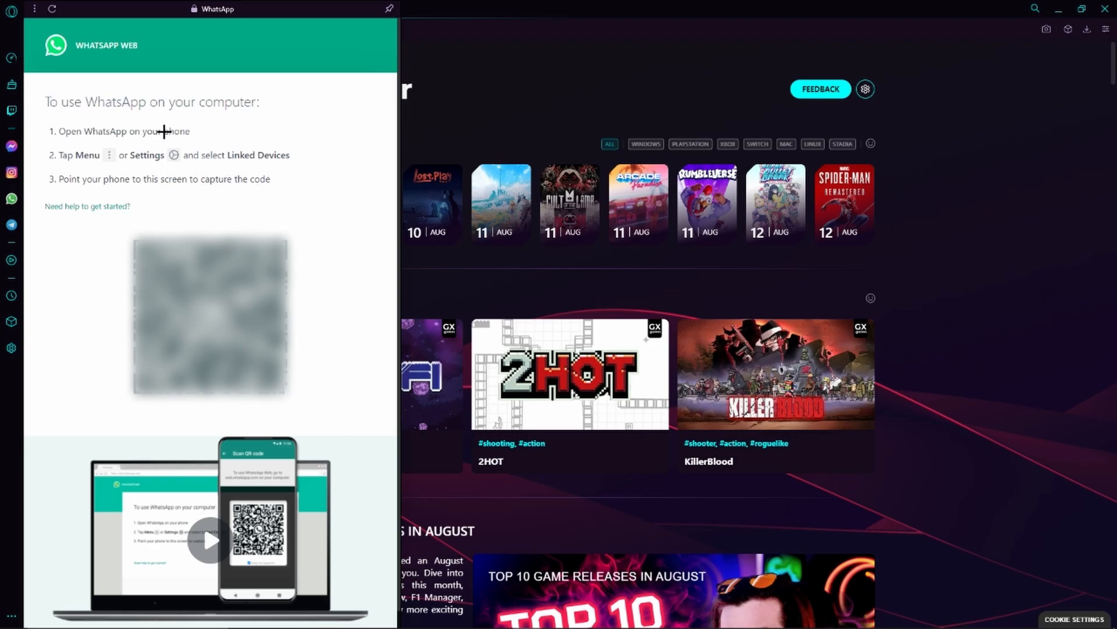
mouse_move(140, 158)
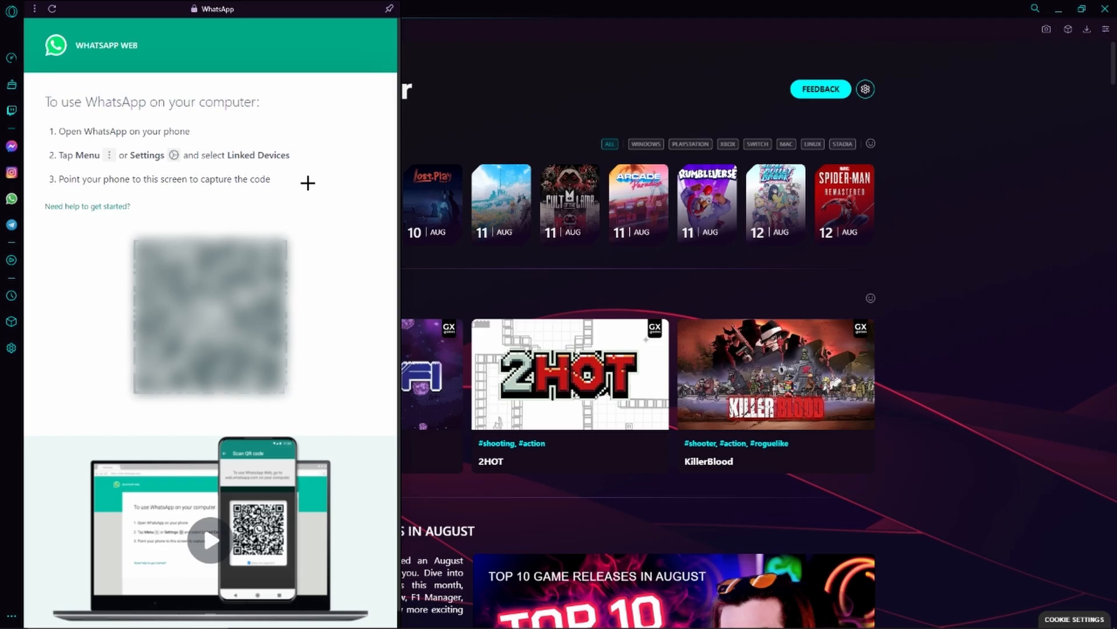
mouse_move(321, 177)
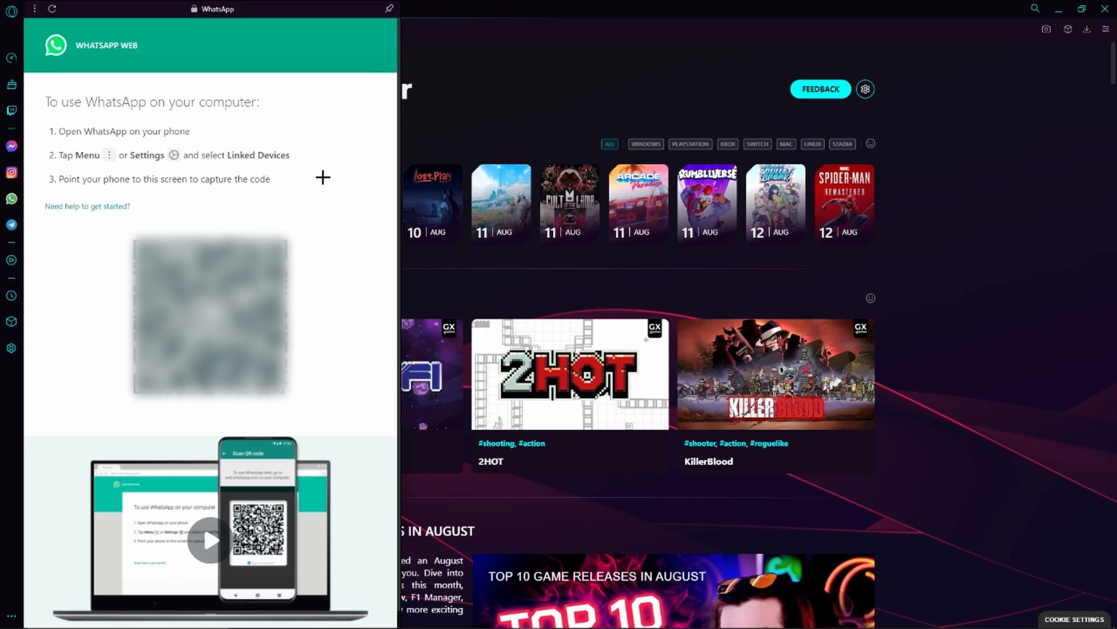